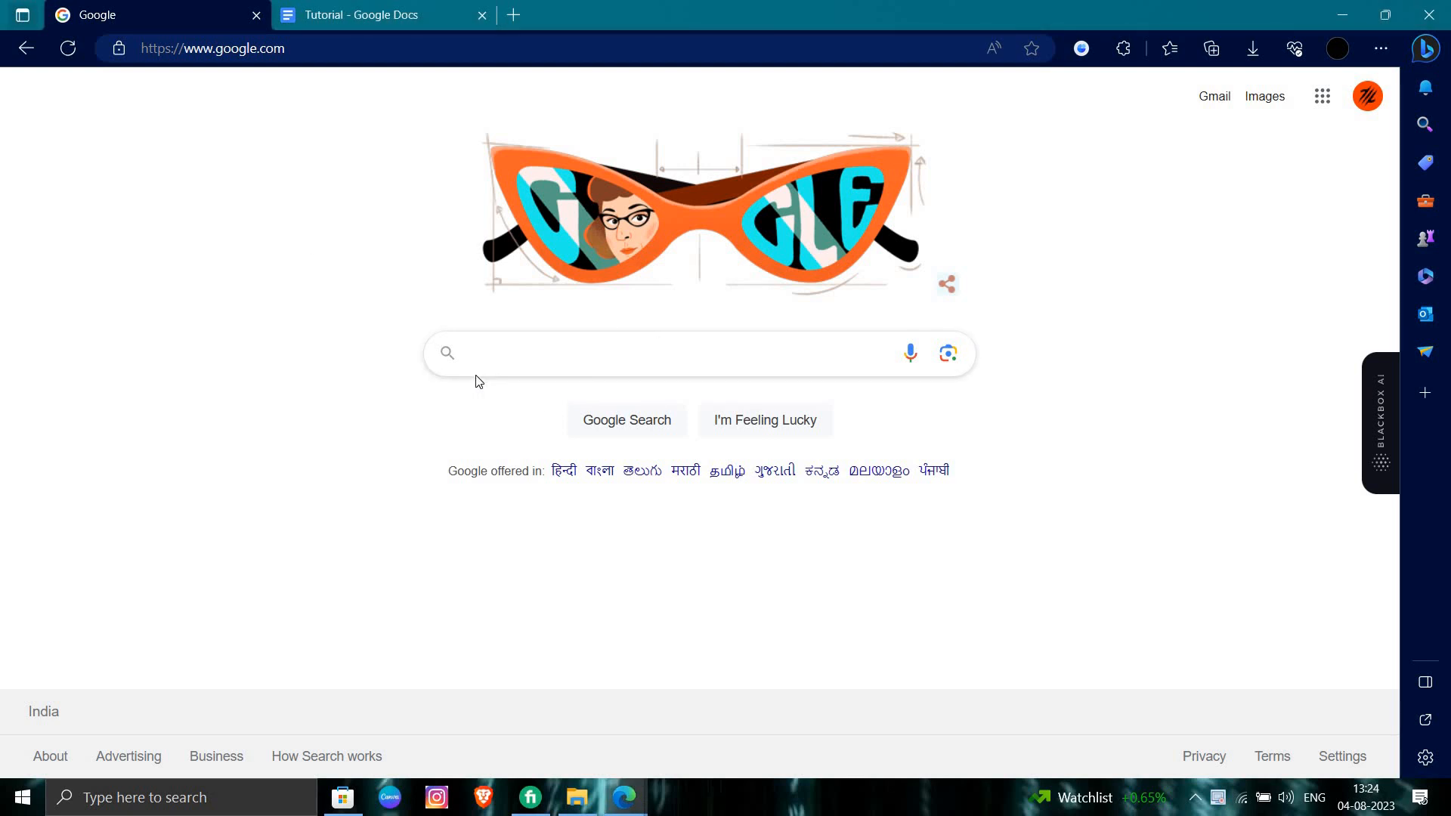
pyautogui.moveTo(381, 424)
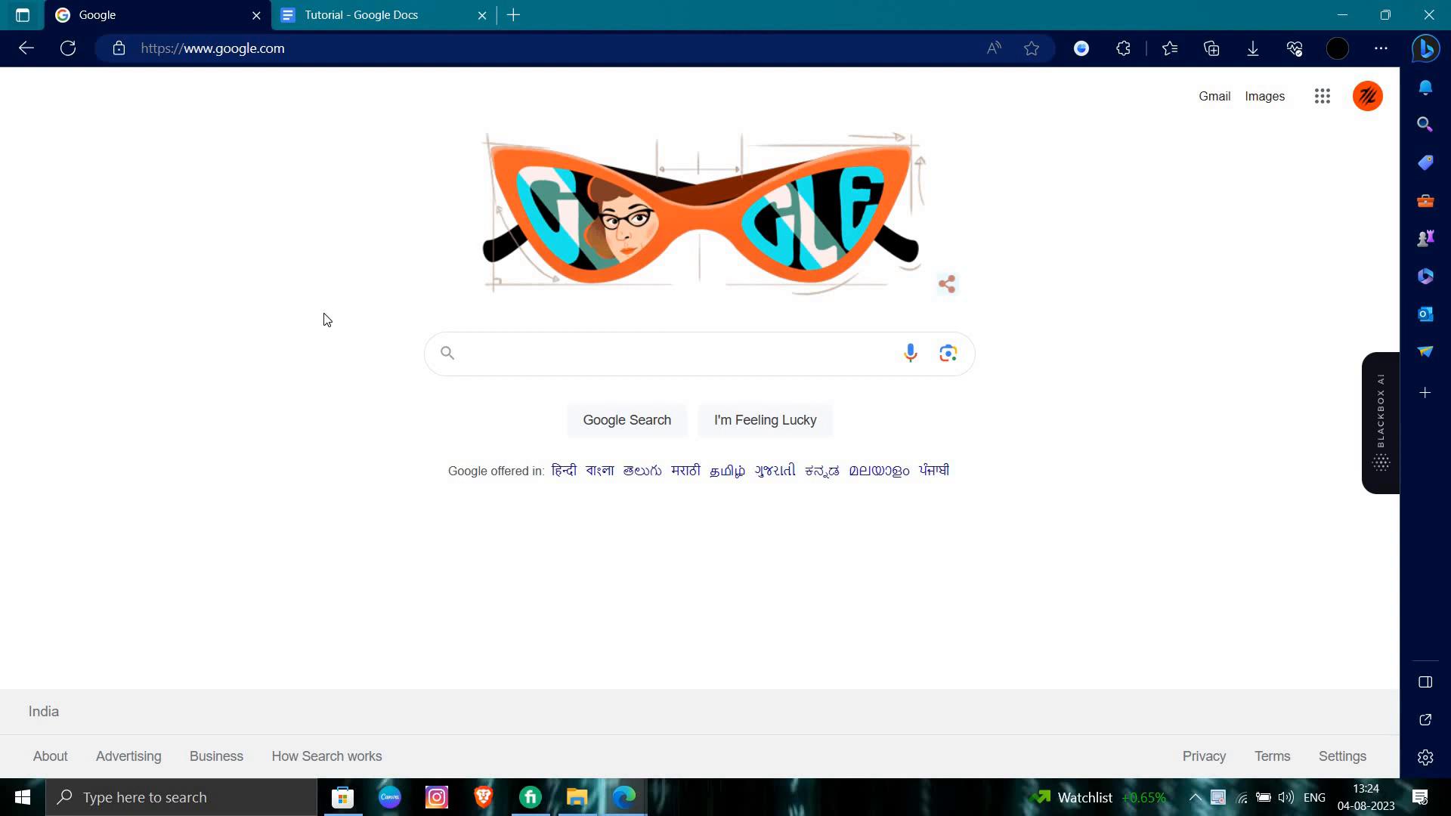
pyautogui.moveTo(326, 240)
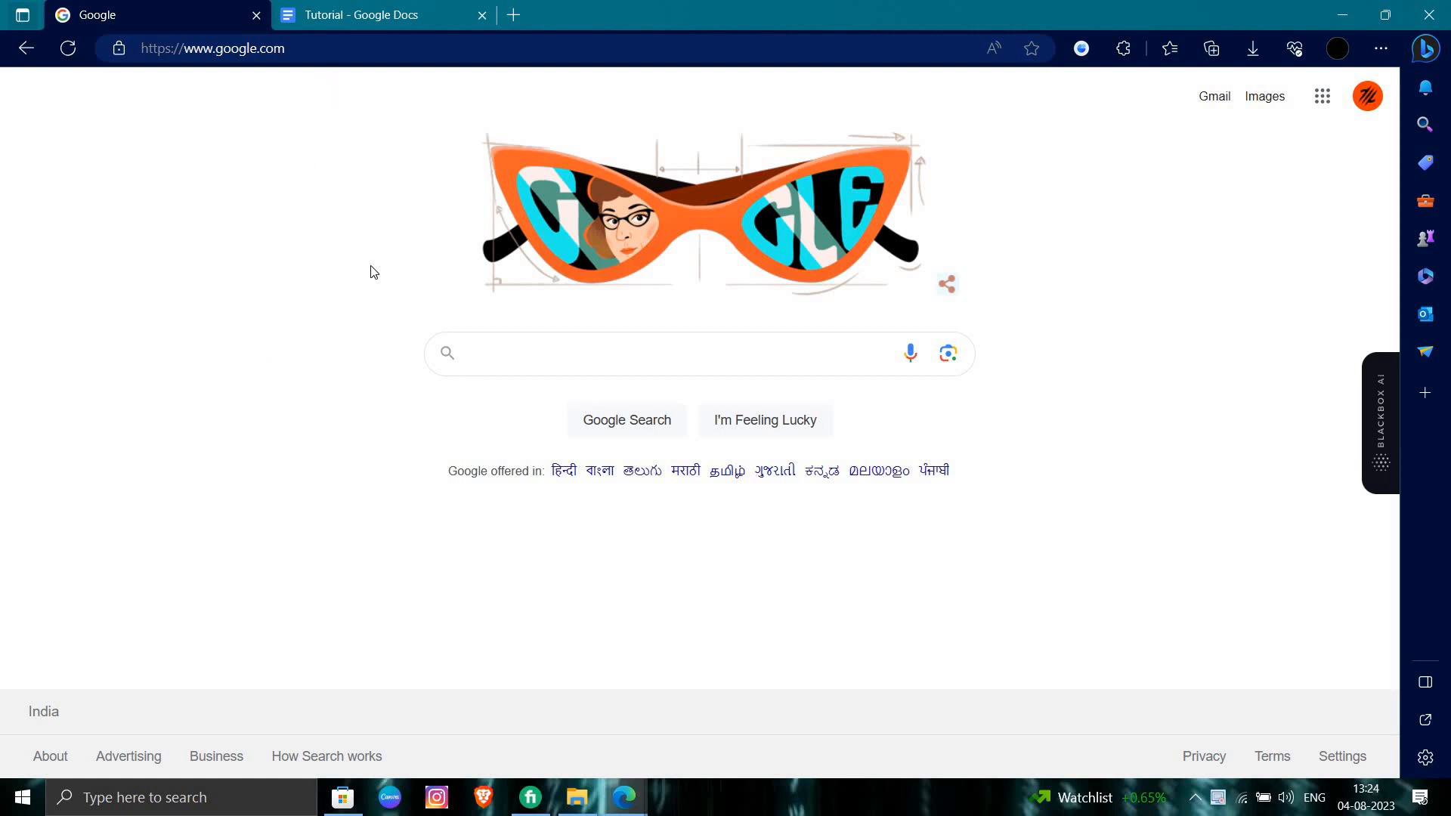
# Go to tiktok.com via the 'About TikTok | TikTok' address bar suggestion
pyautogui.click(211, 49)
pyautogui.write('tiktok')
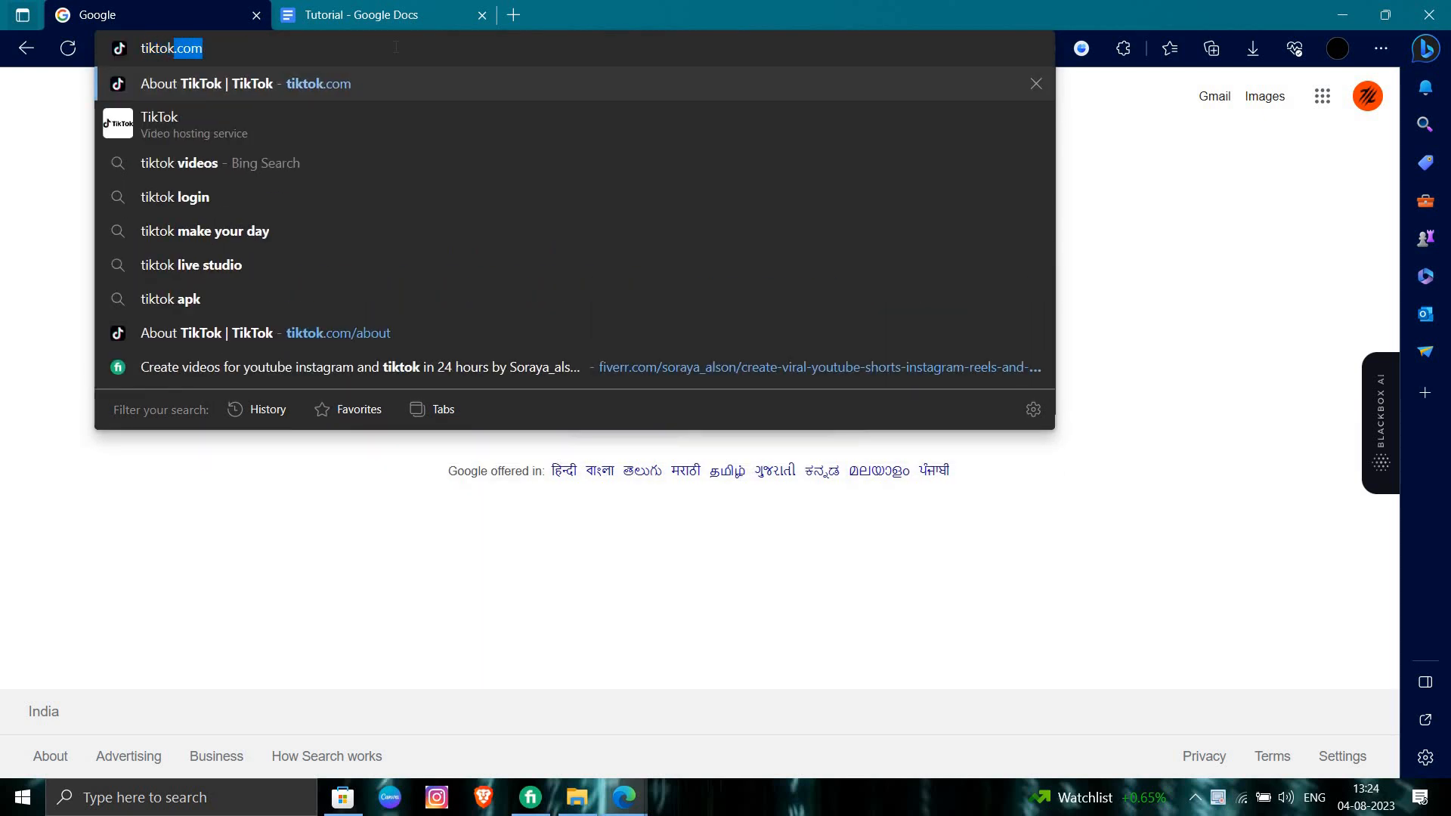
pyautogui.click(245, 83)
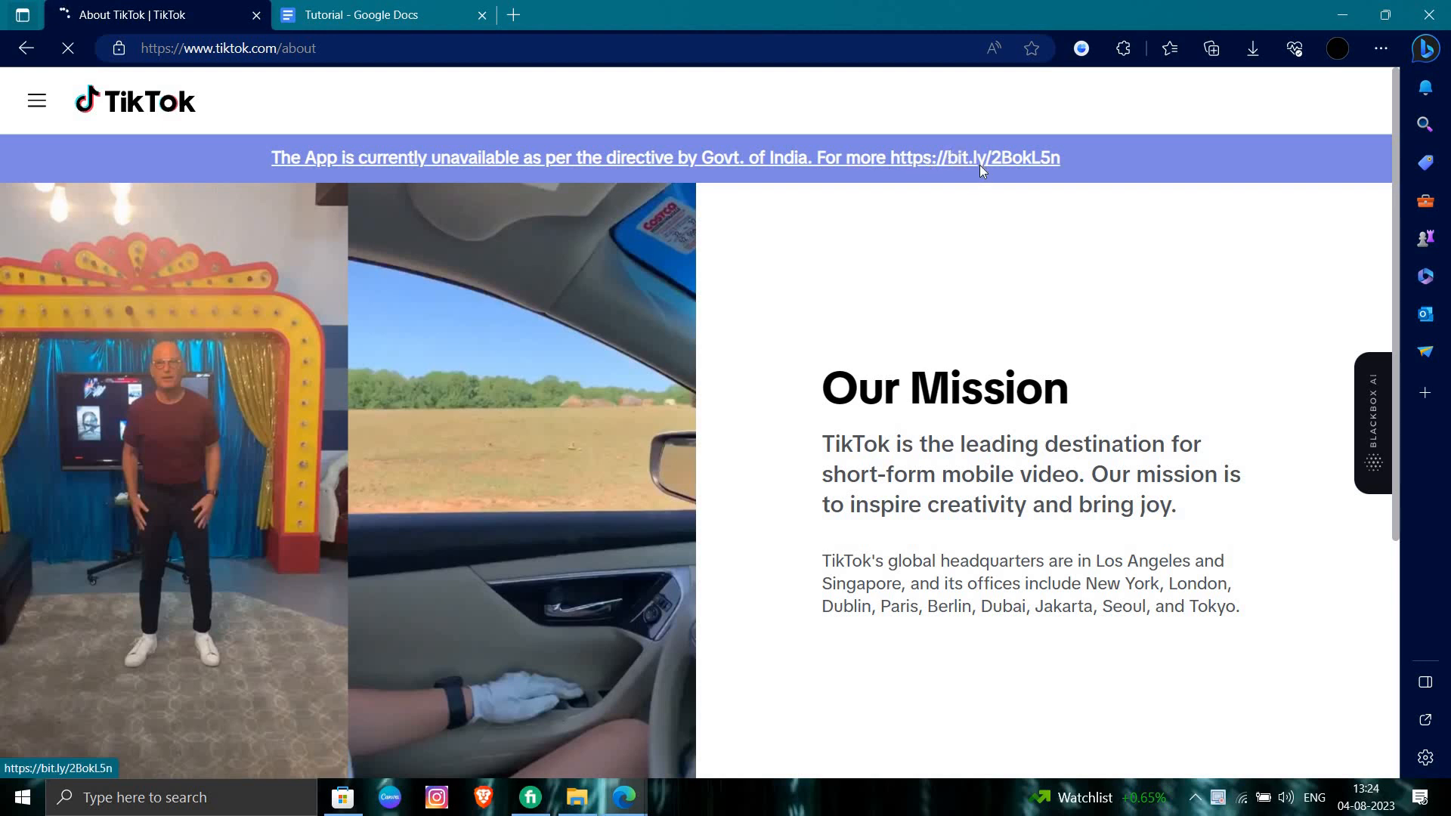
pyautogui.click(989, 157)
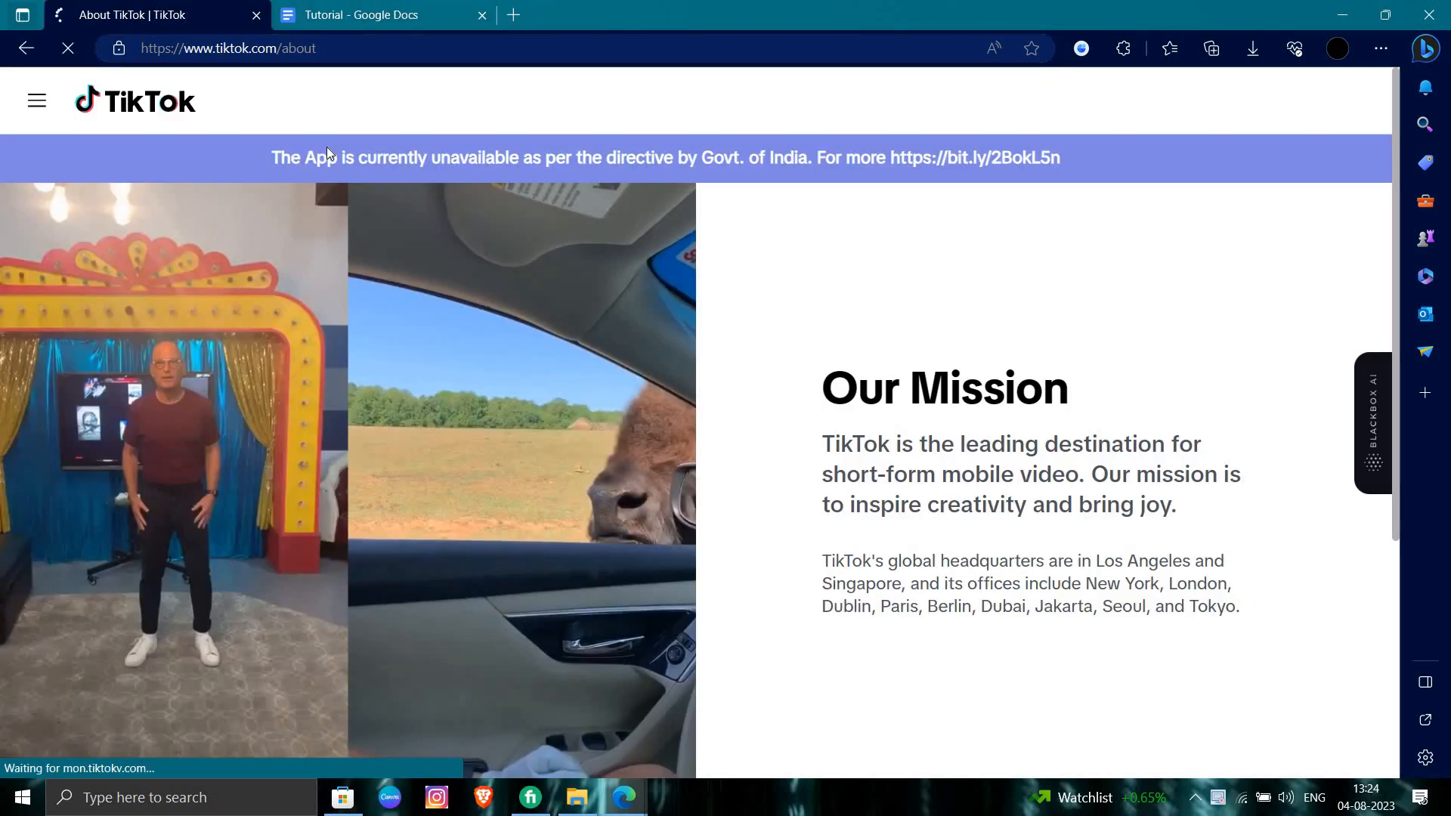
pyautogui.scroll(-3)
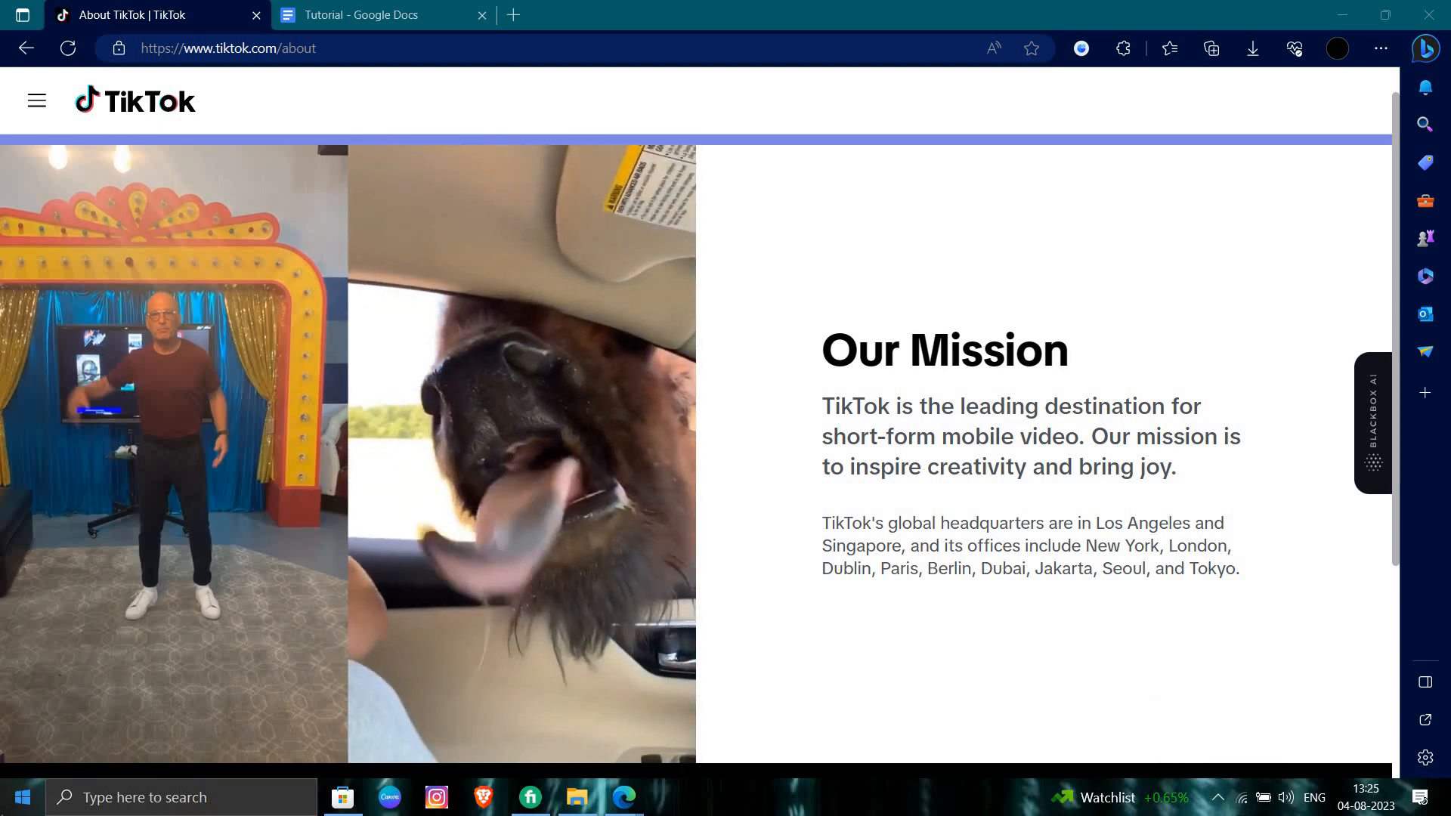
# Search Windows for ProtonVPN by typing 'pr'
pyautogui.write('pr')
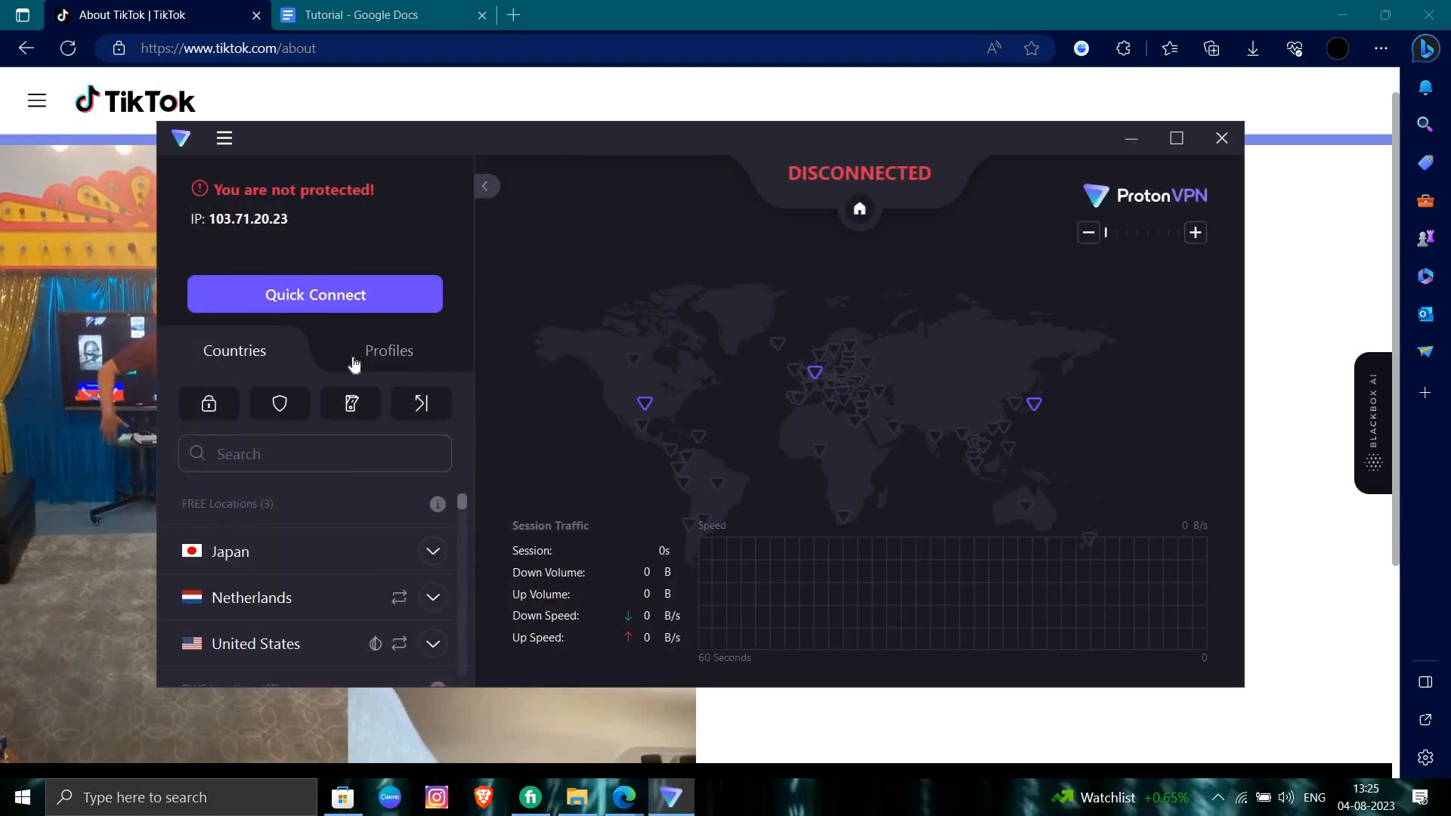
pyautogui.moveTo(347, 643)
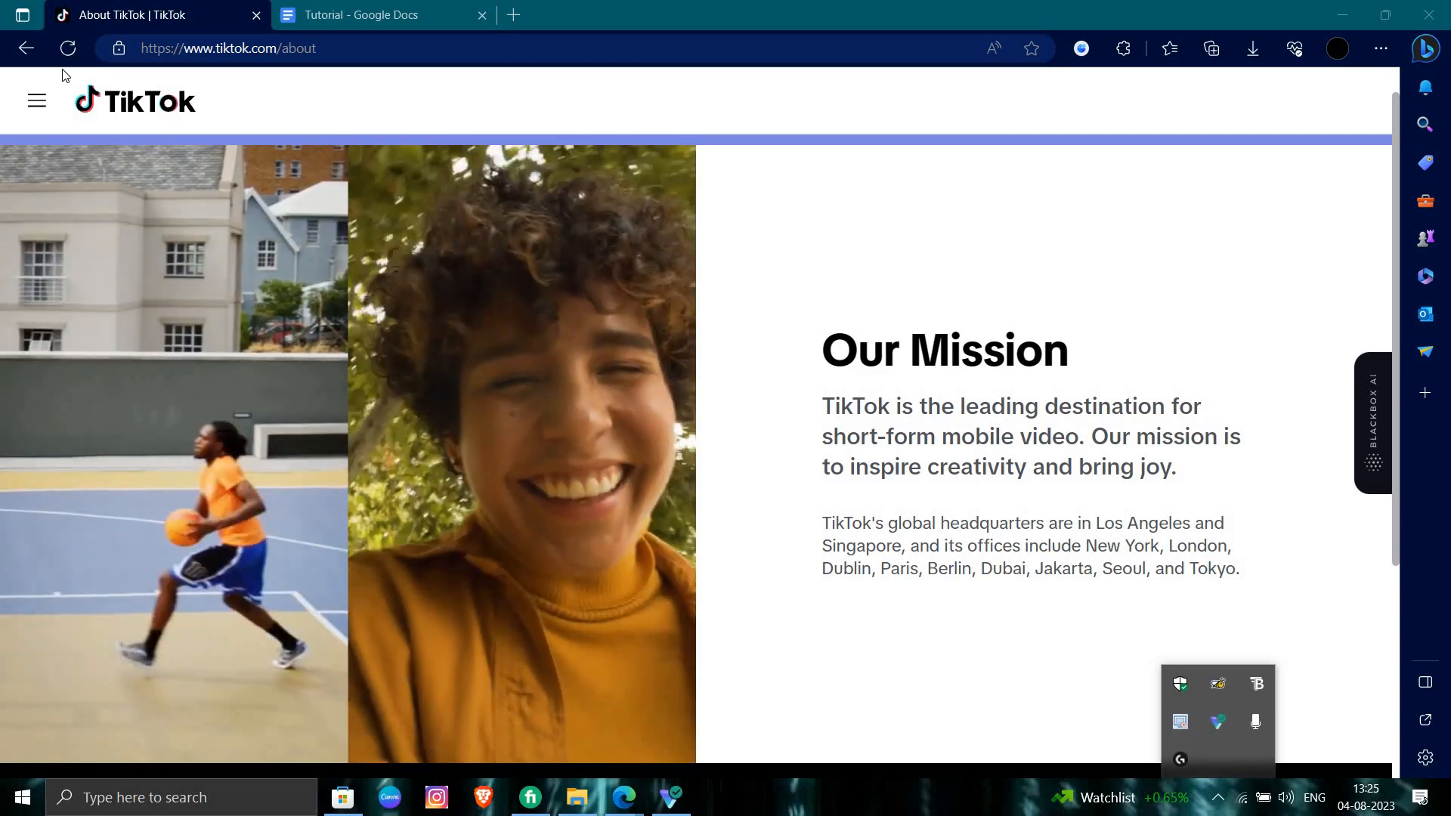
# Reload the TikTok About page with the VPN on and open its hamburger menu
pyautogui.click(67, 49)
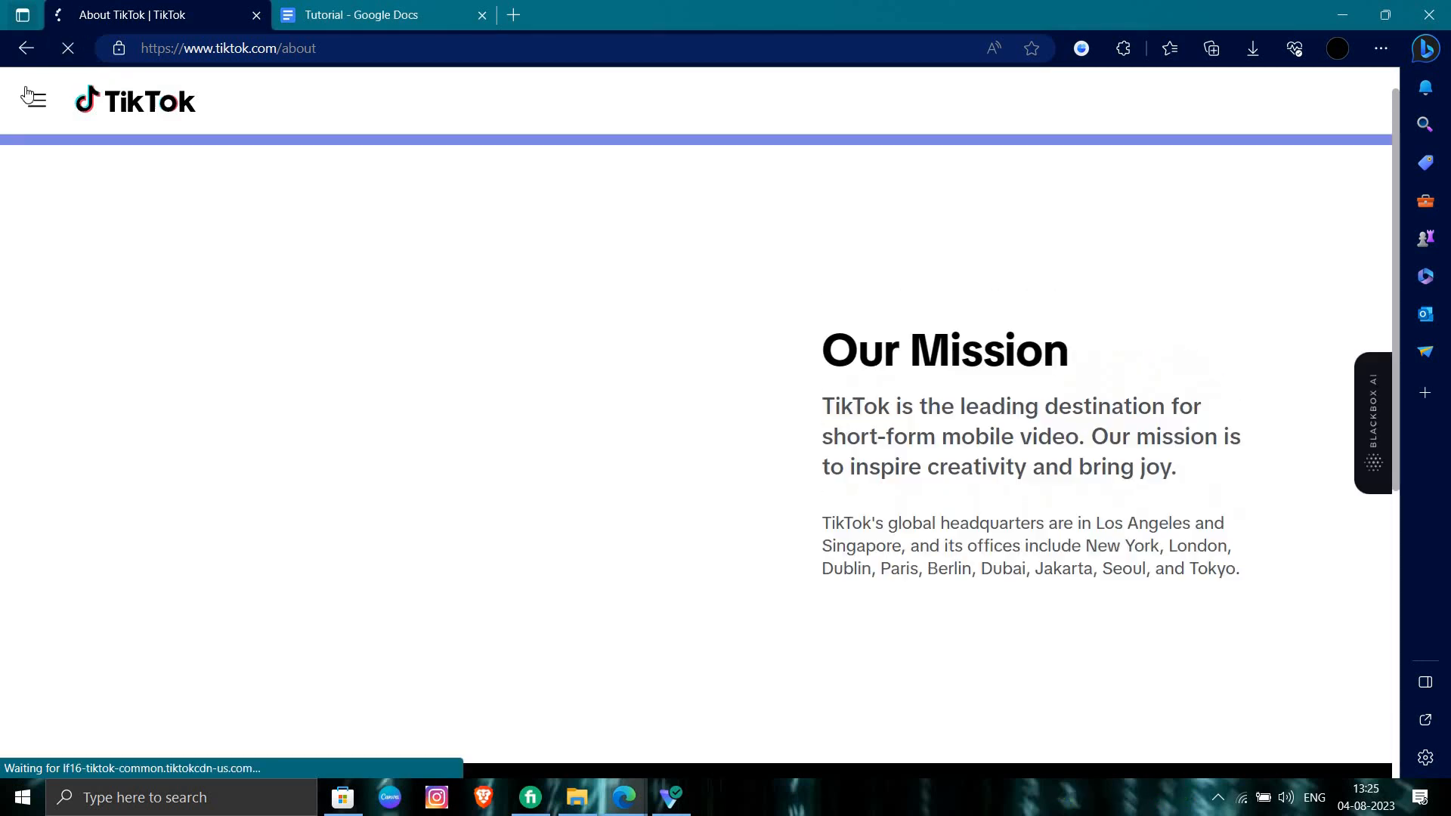
pyautogui.click(32, 99)
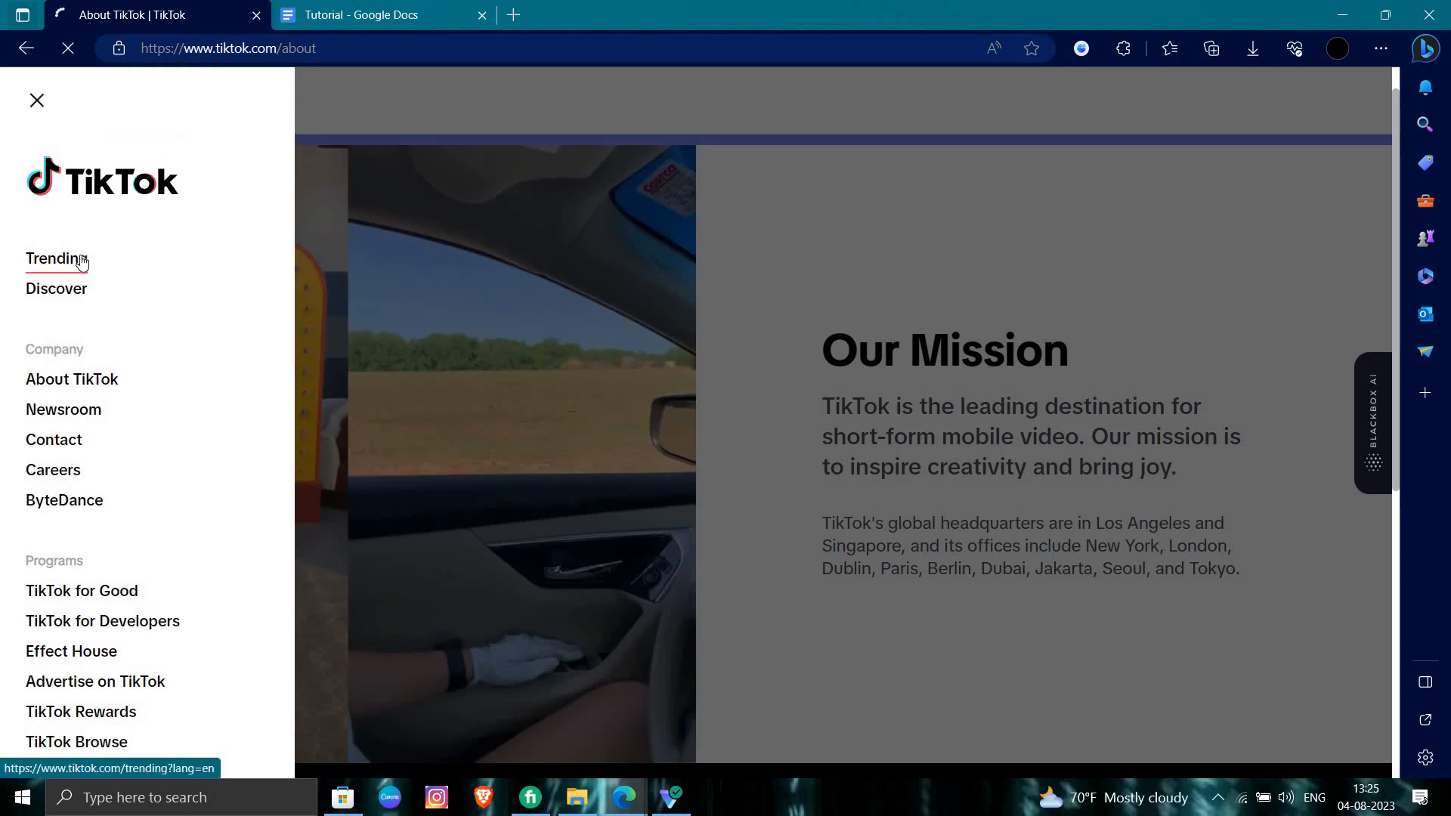
# Open Trending from the side menu and scroll down through the For You videos
pyautogui.click(51, 258)
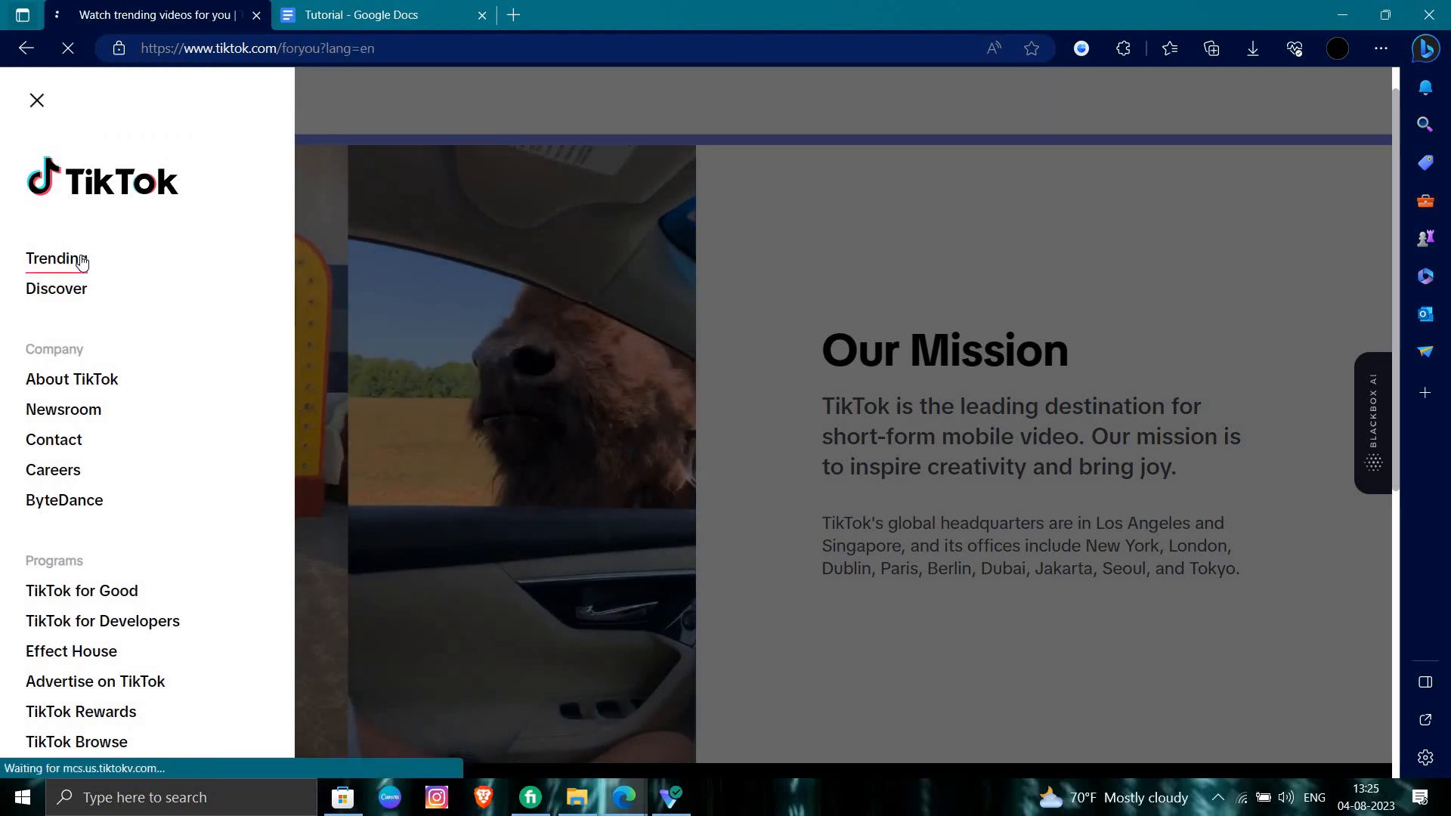
pyautogui.click(37, 100)
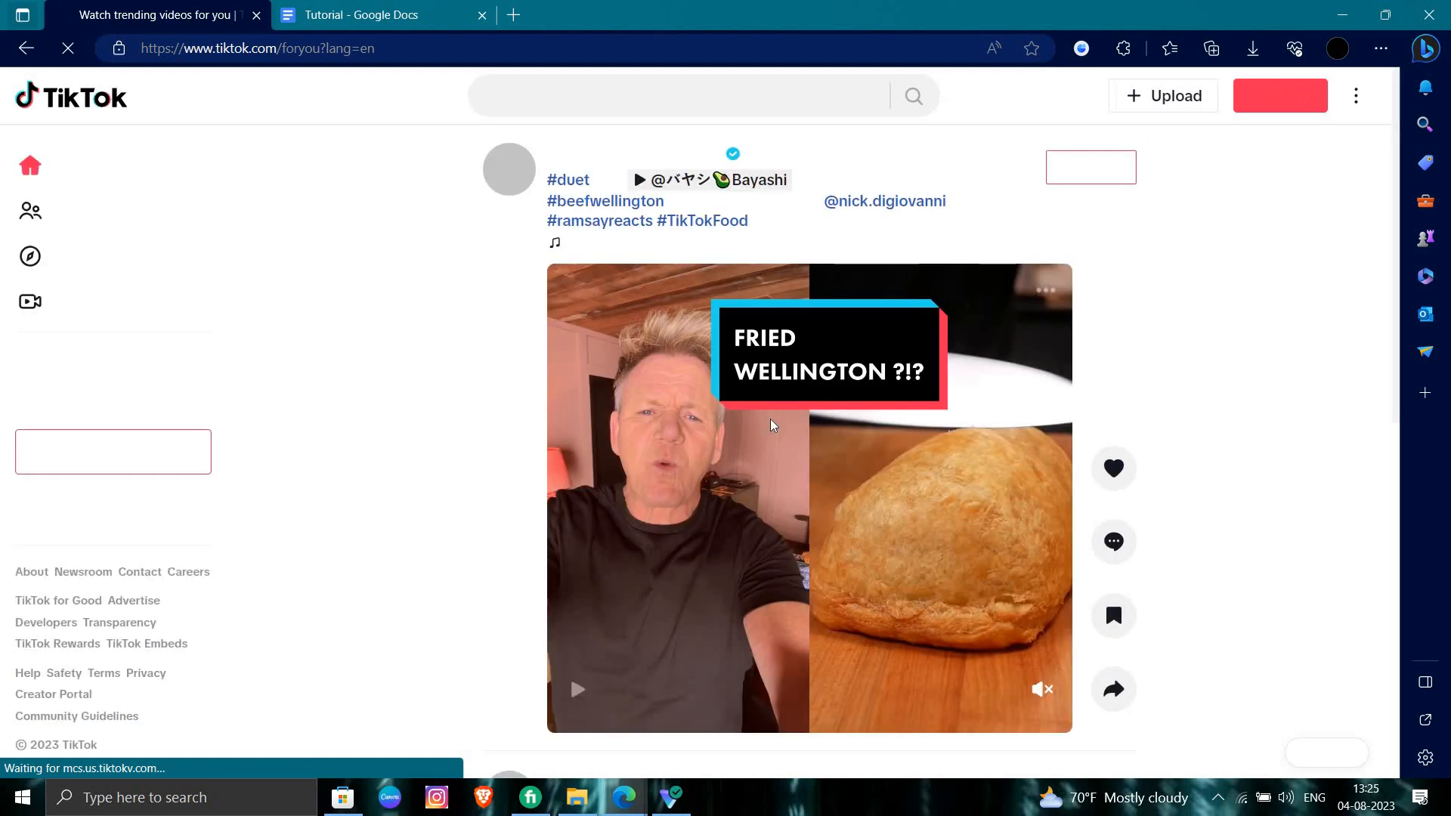
pyautogui.scroll(-3)
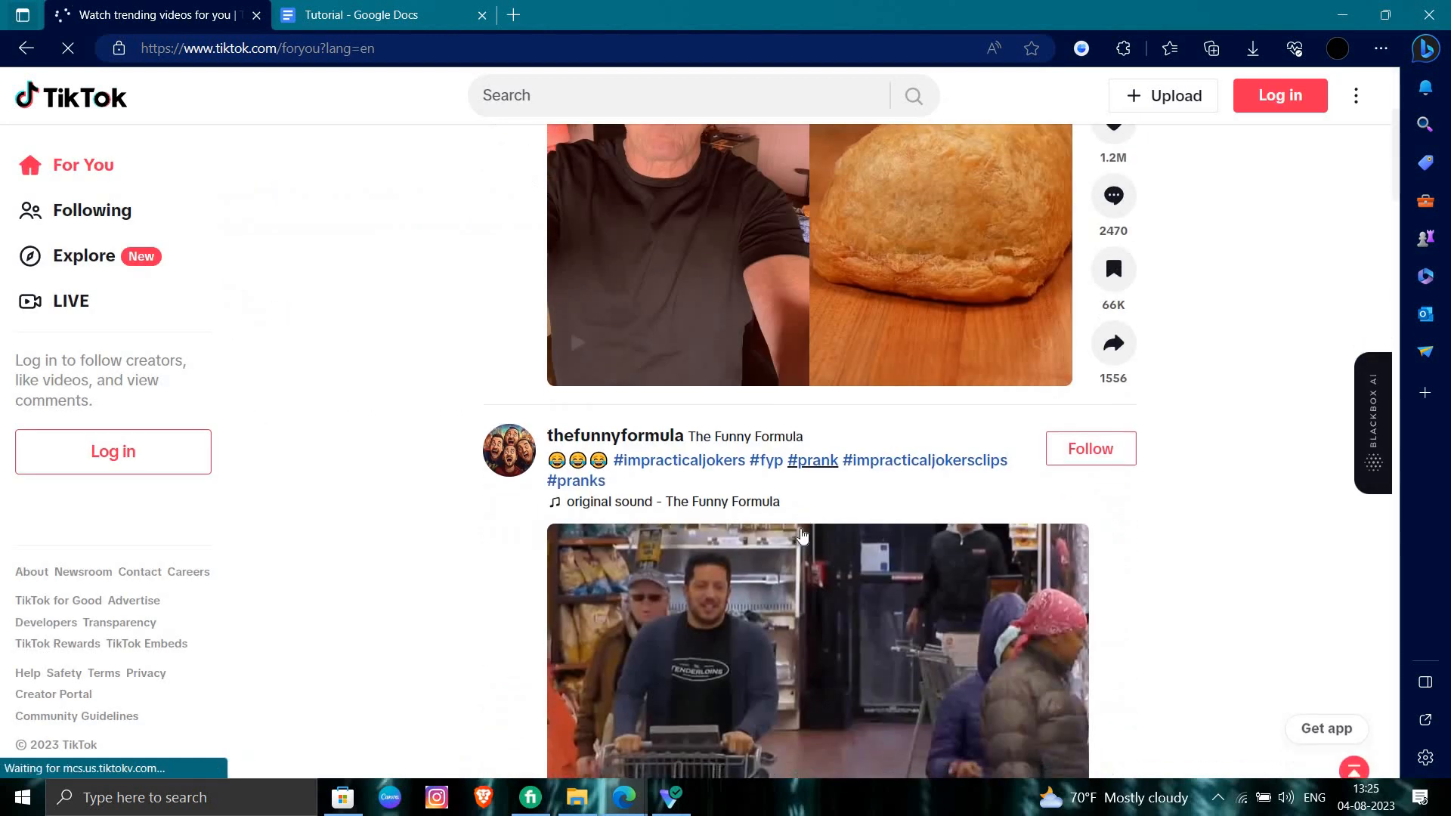
pyautogui.scroll(-3)
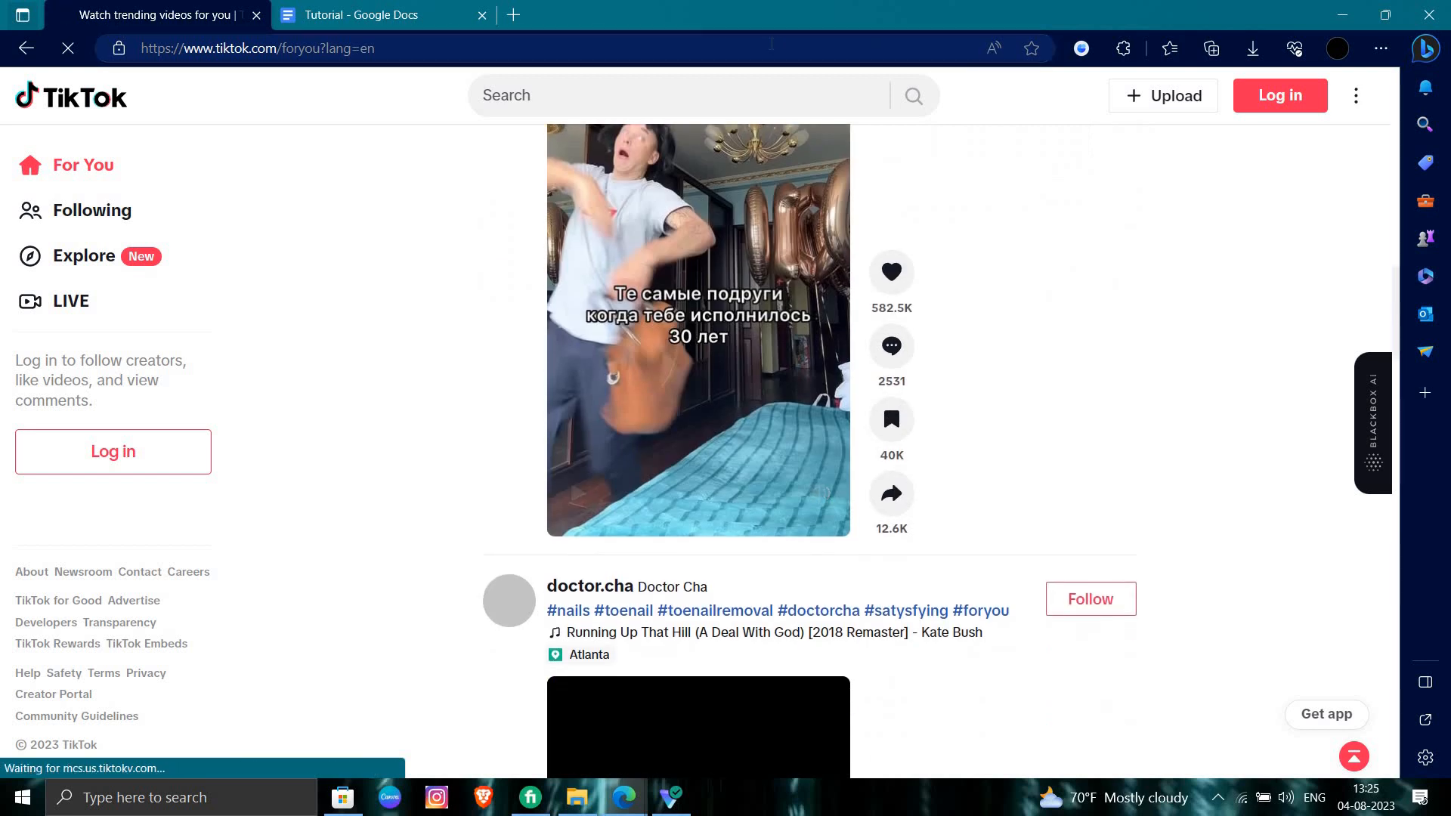